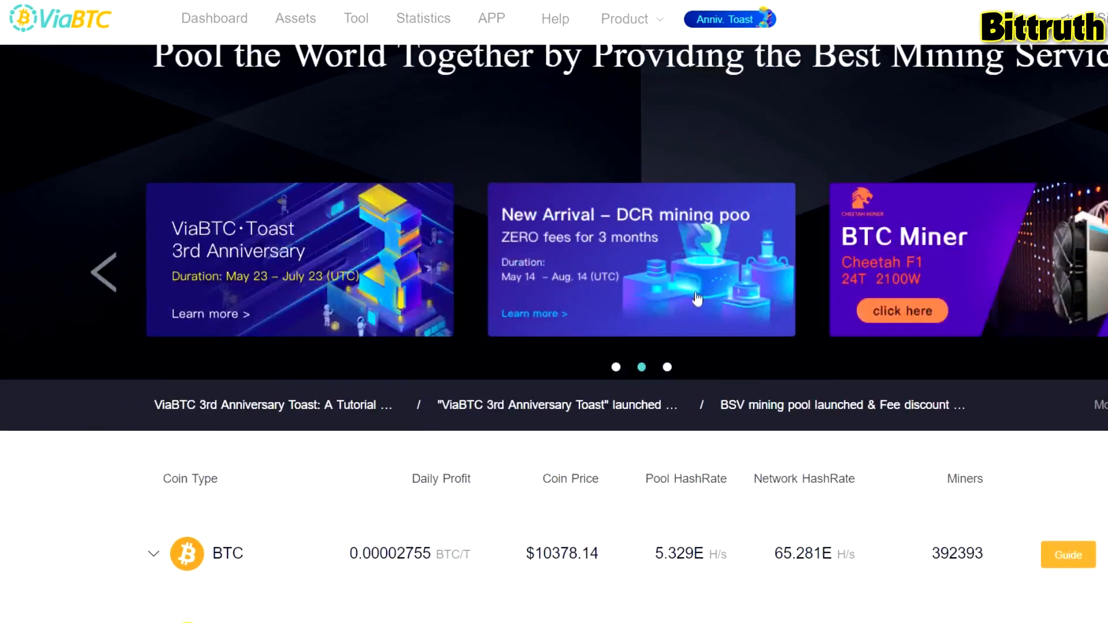
Scroll the ViaBTC home page banner area toward the Sign up option
scroll(down, 3)
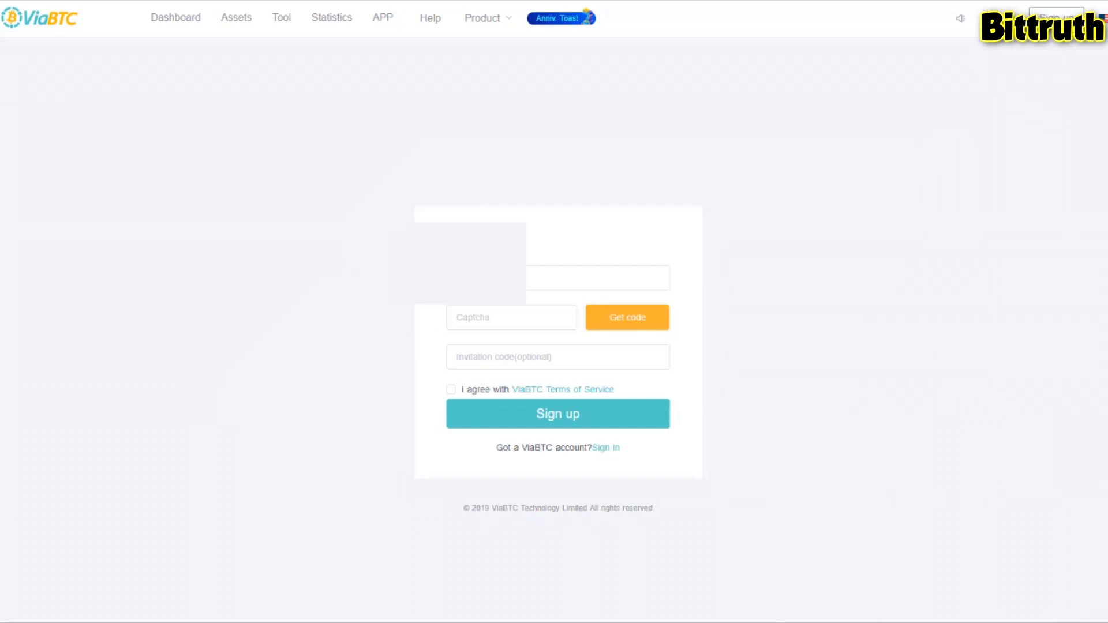
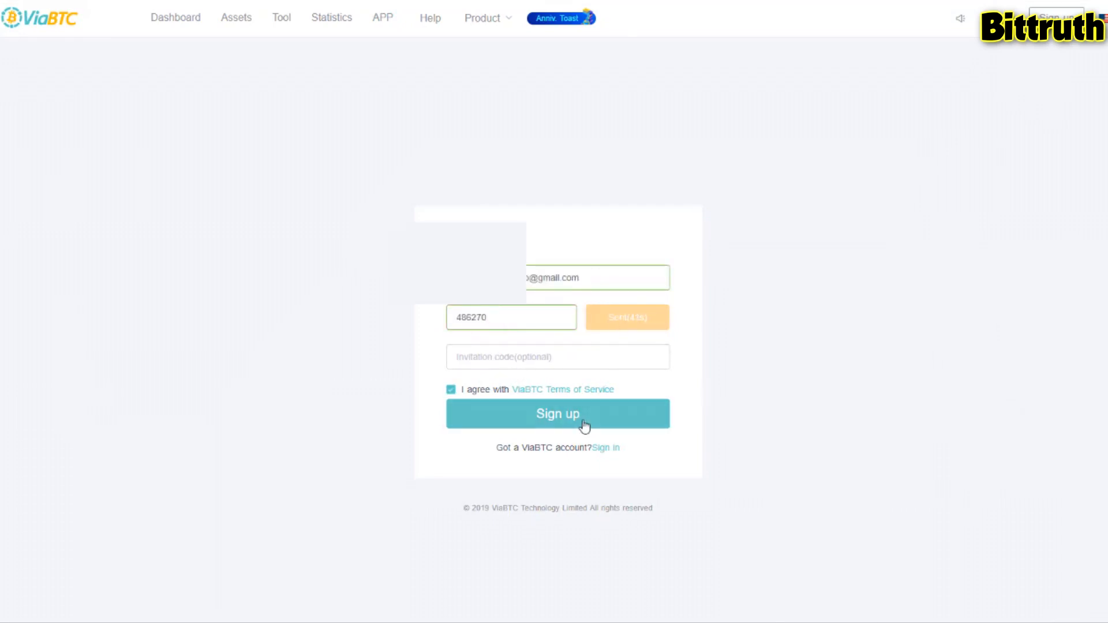
click(556, 413)
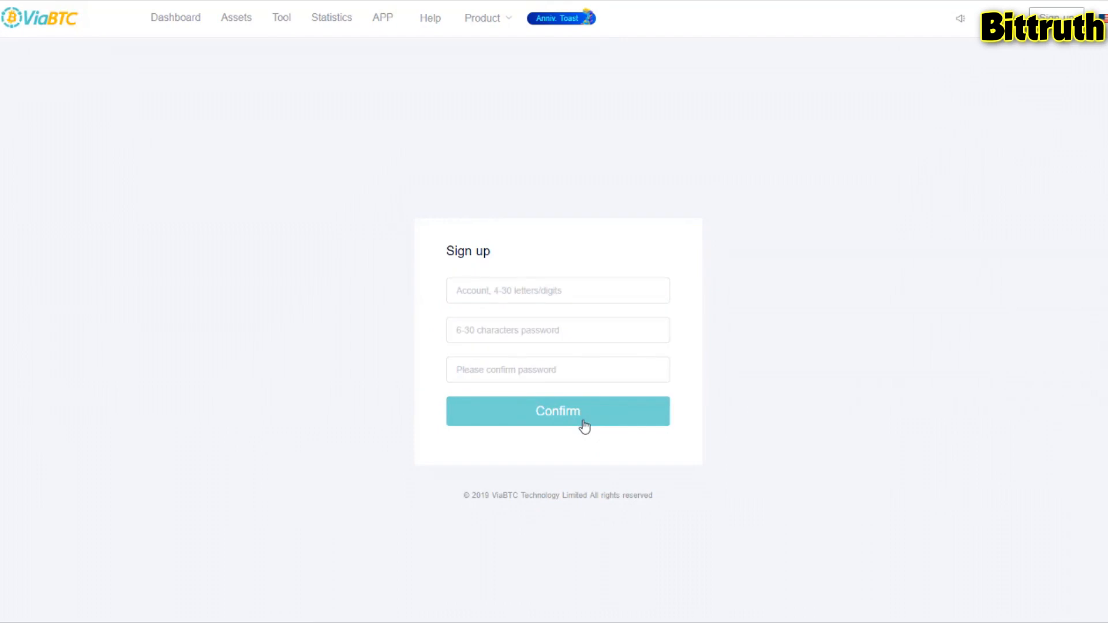
click(558, 411)
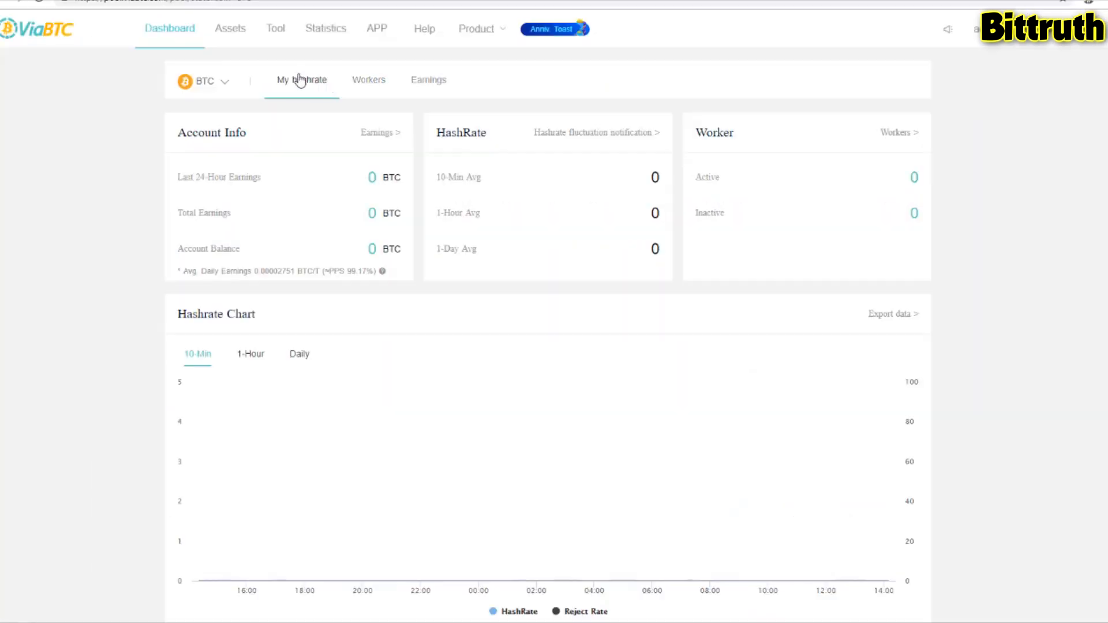
Review the empty Workers and Earnings tabs, then view the Assets page's zero coin balances
click(373, 80)
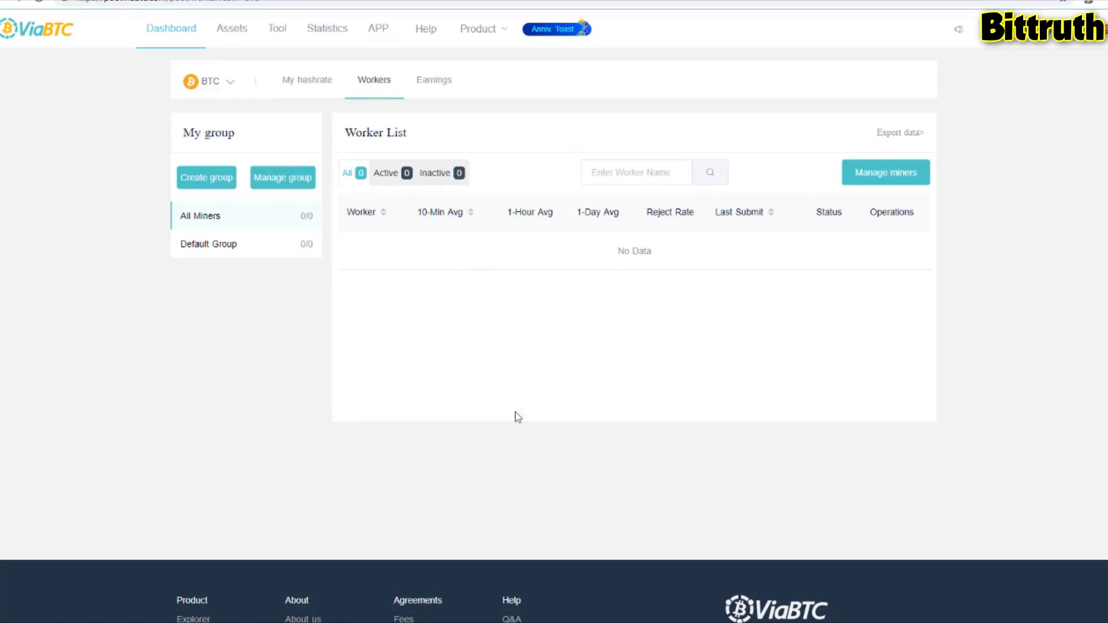
mouse_move(327, 28)
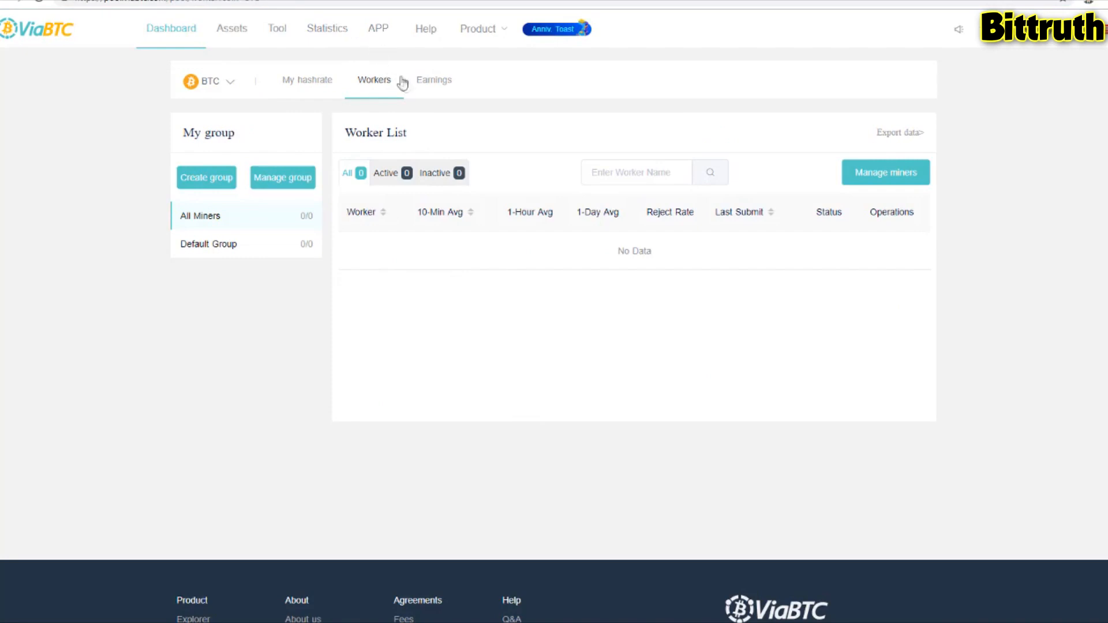
click(428, 80)
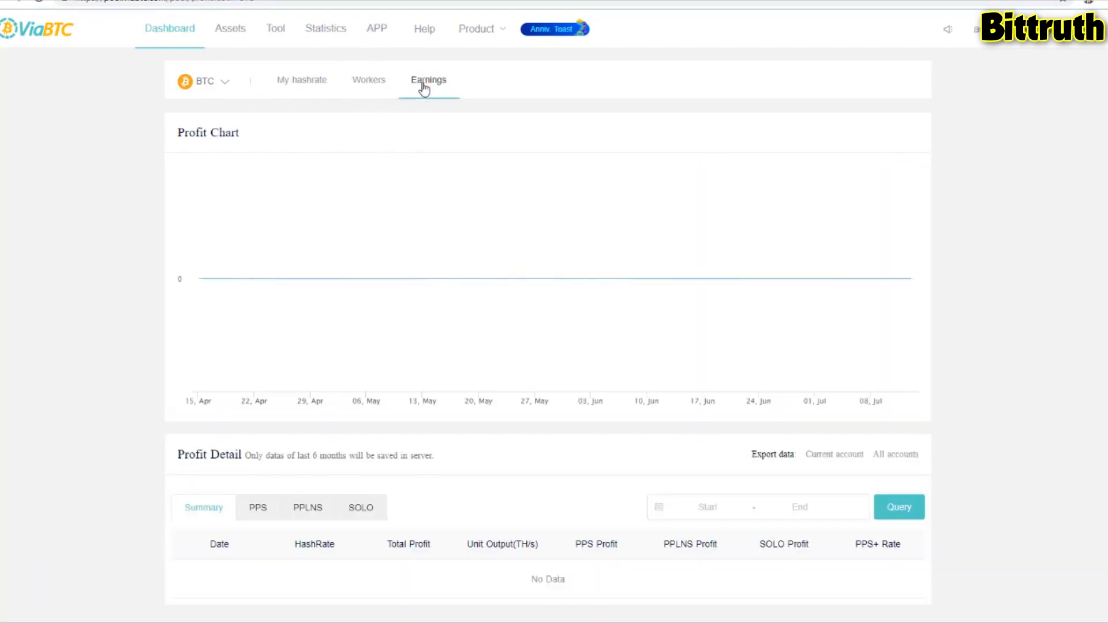
mouse_move(303, 279)
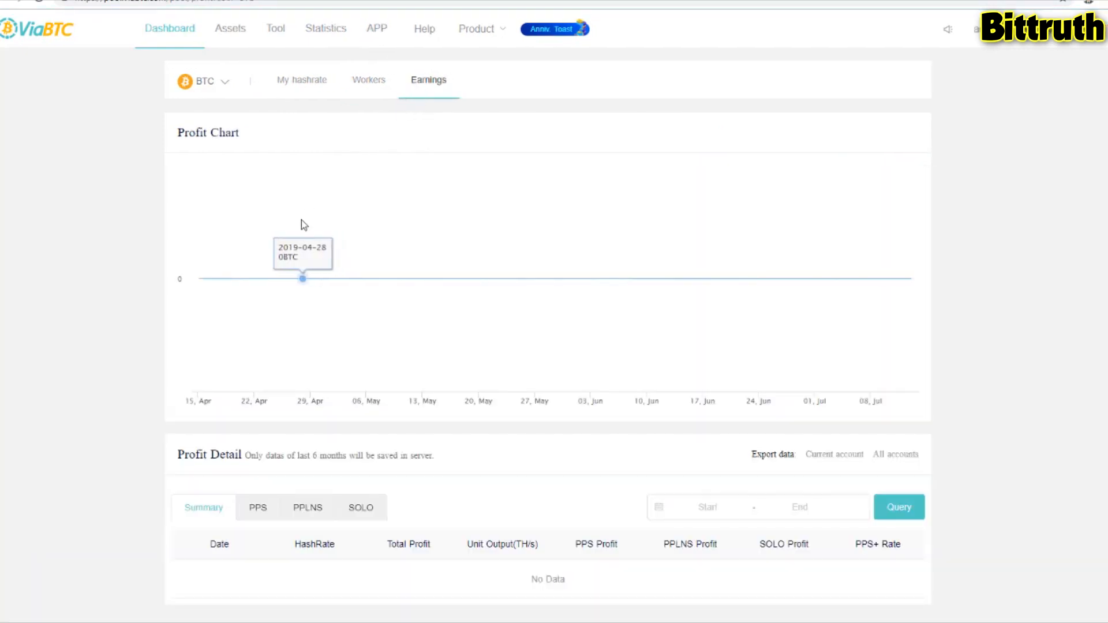
click(229, 28)
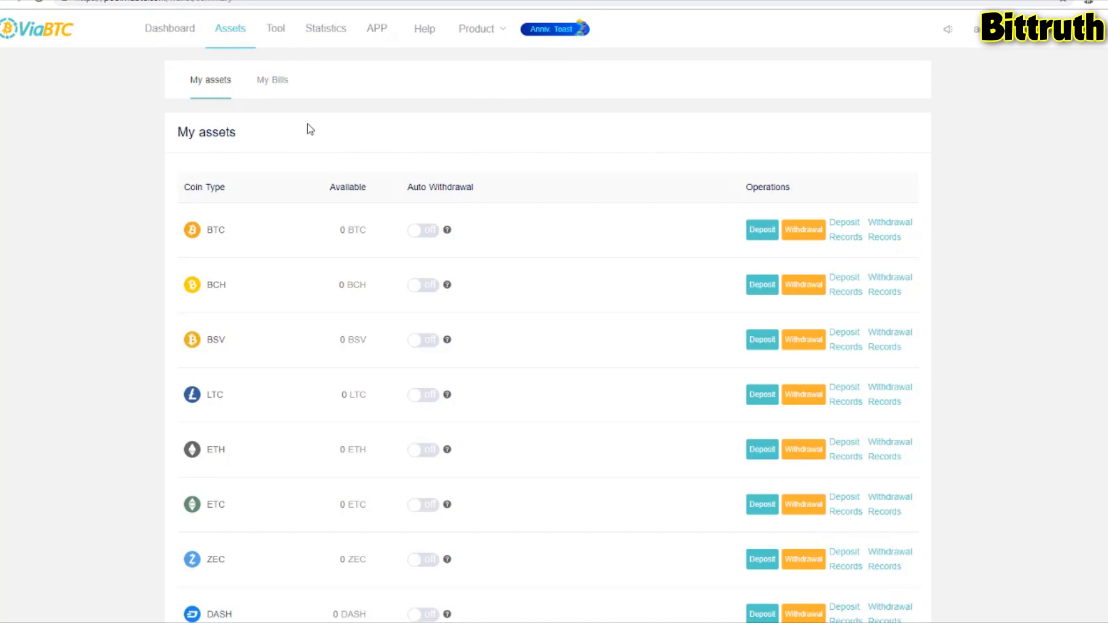
Browse the Tool transaction accelerator, pool Statistics and APP download pages
click(274, 28)
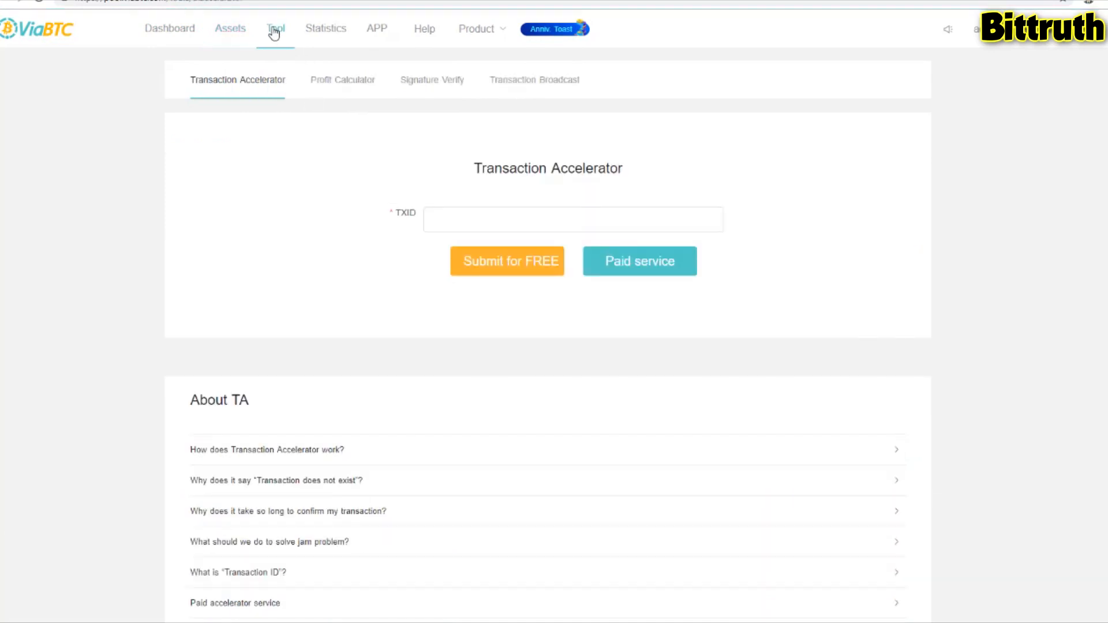
mouse_move(293, 37)
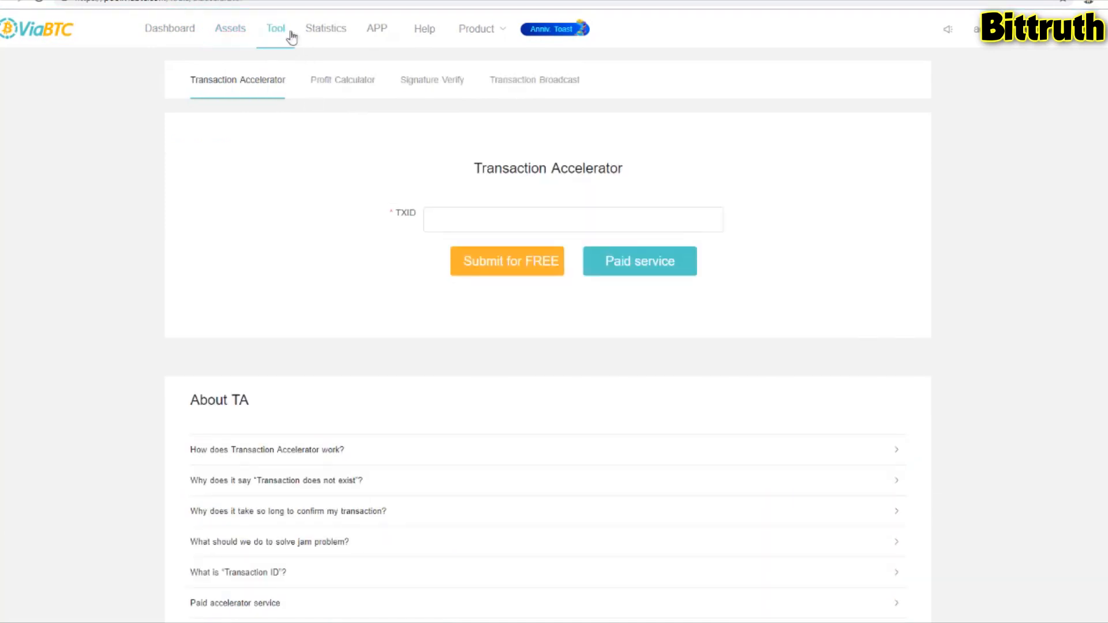
click(326, 27)
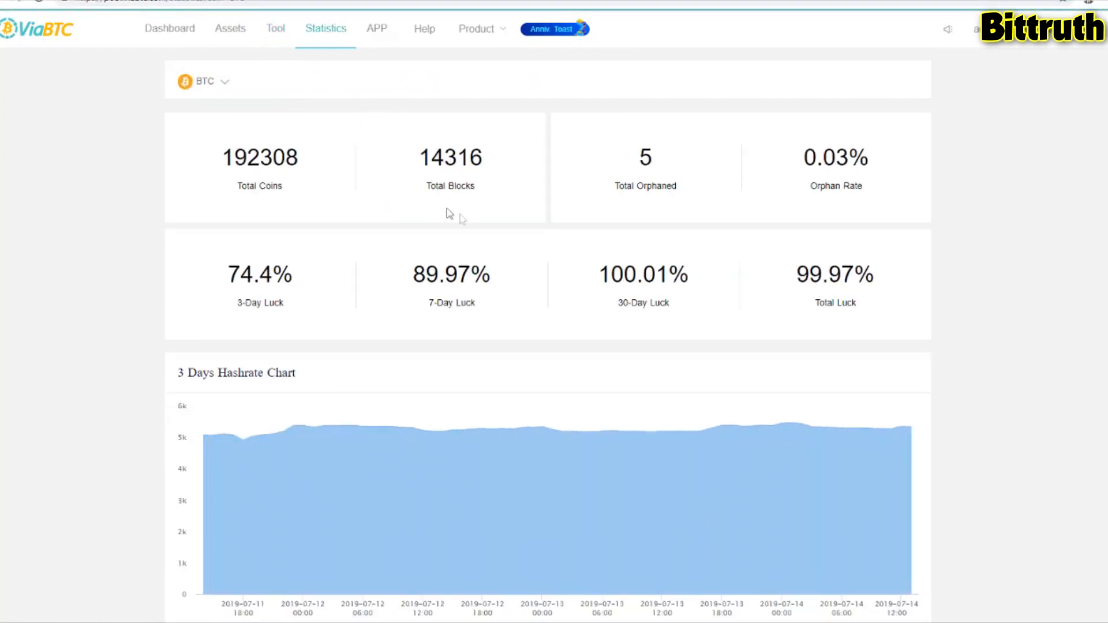
mouse_move(376, 28)
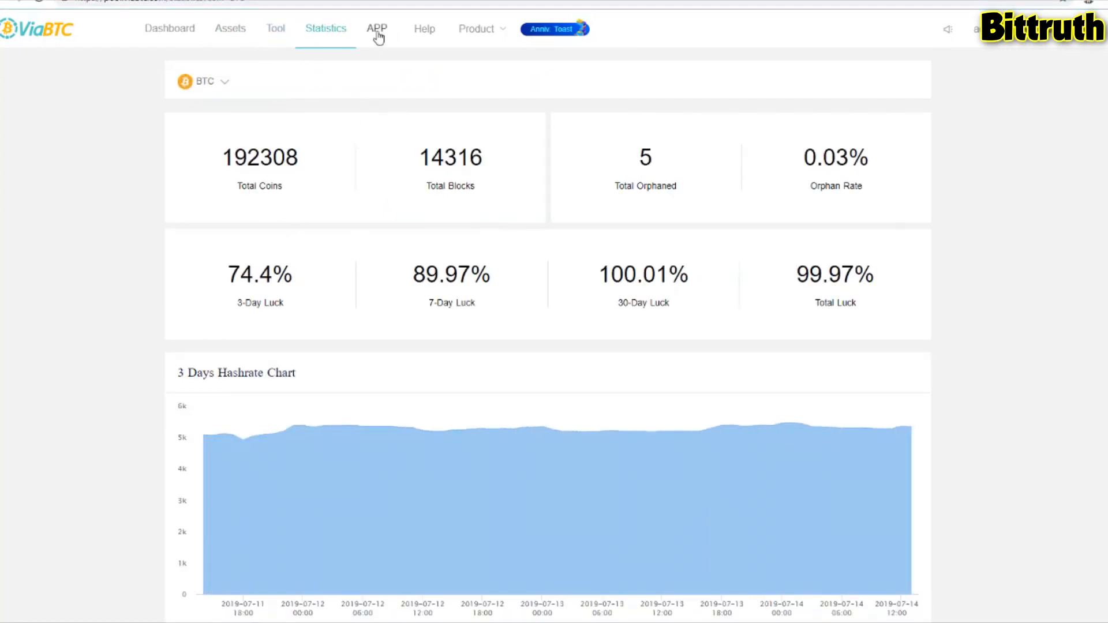
click(377, 29)
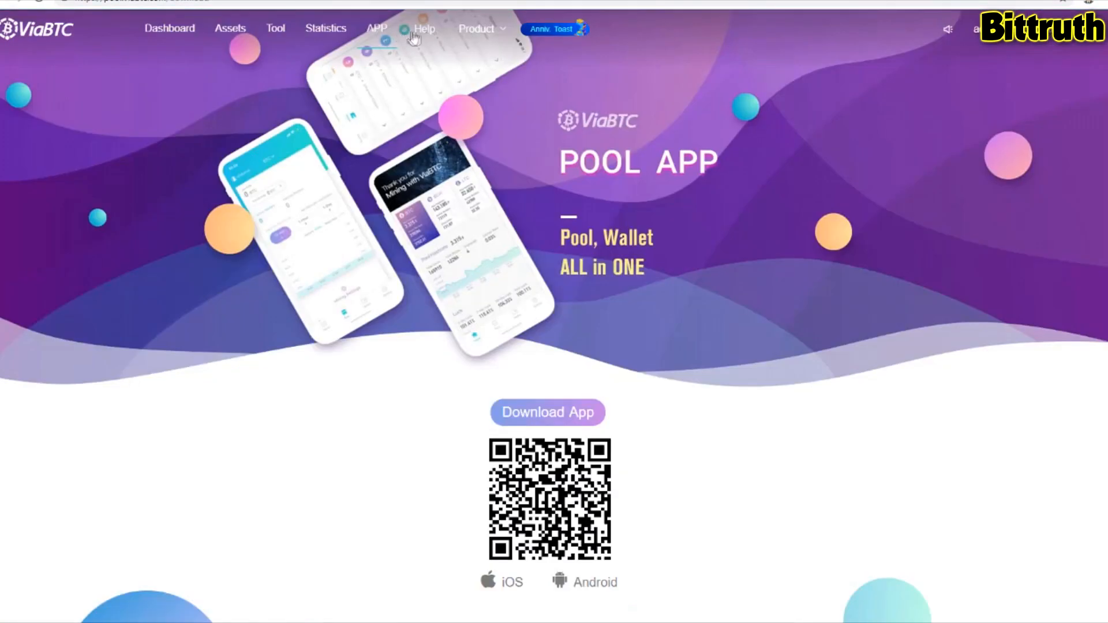
Check the Product dropdown's other offerings and return to the BTC Dashboard
click(477, 27)
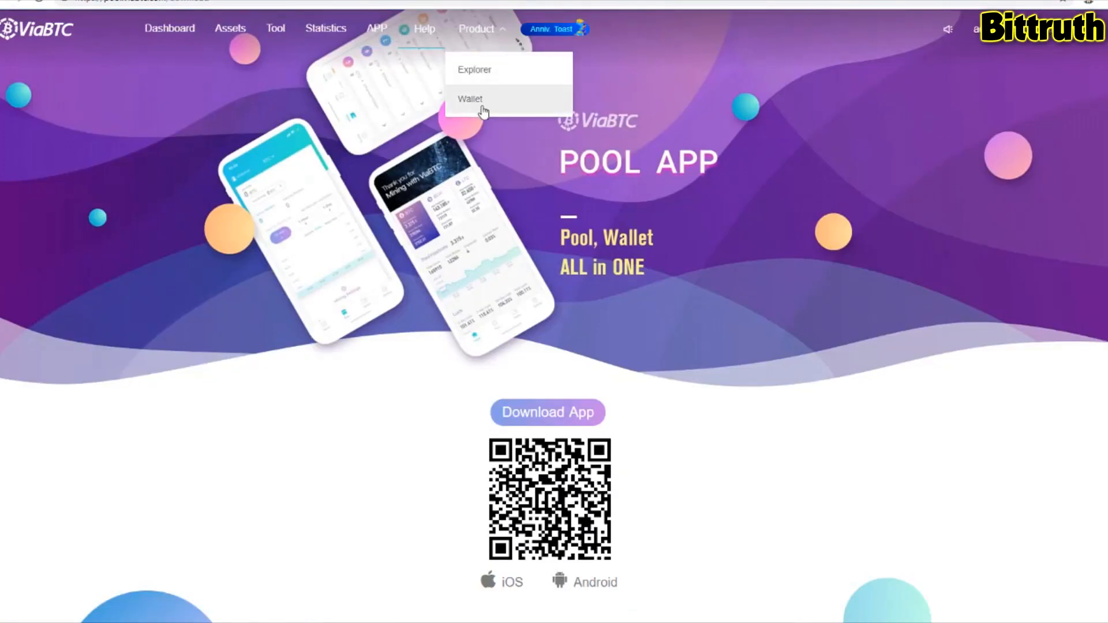
click(471, 99)
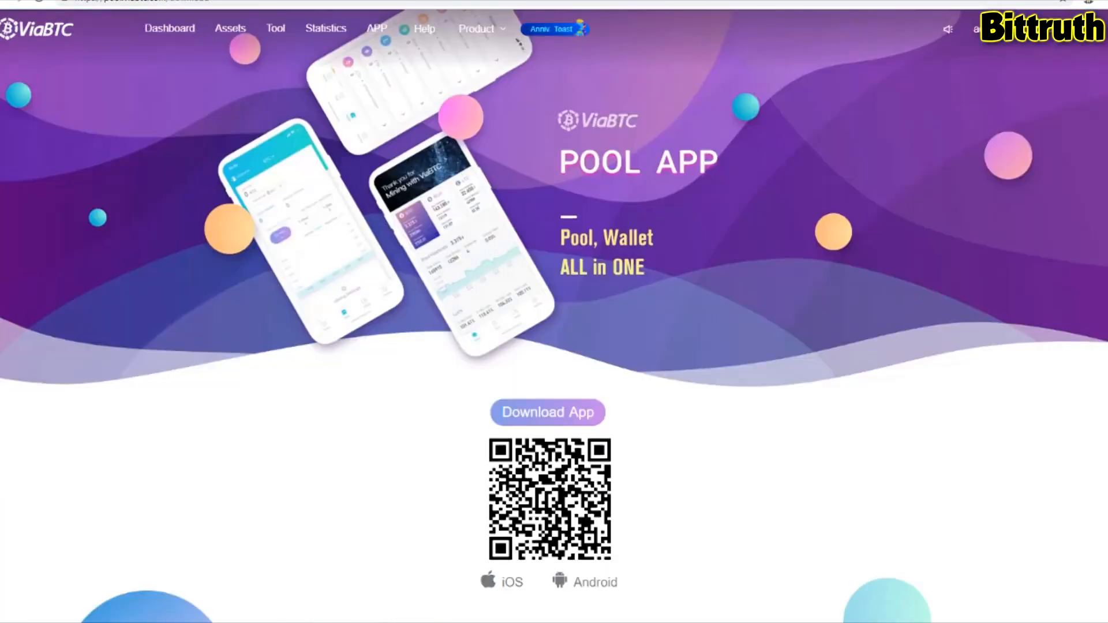
click(169, 28)
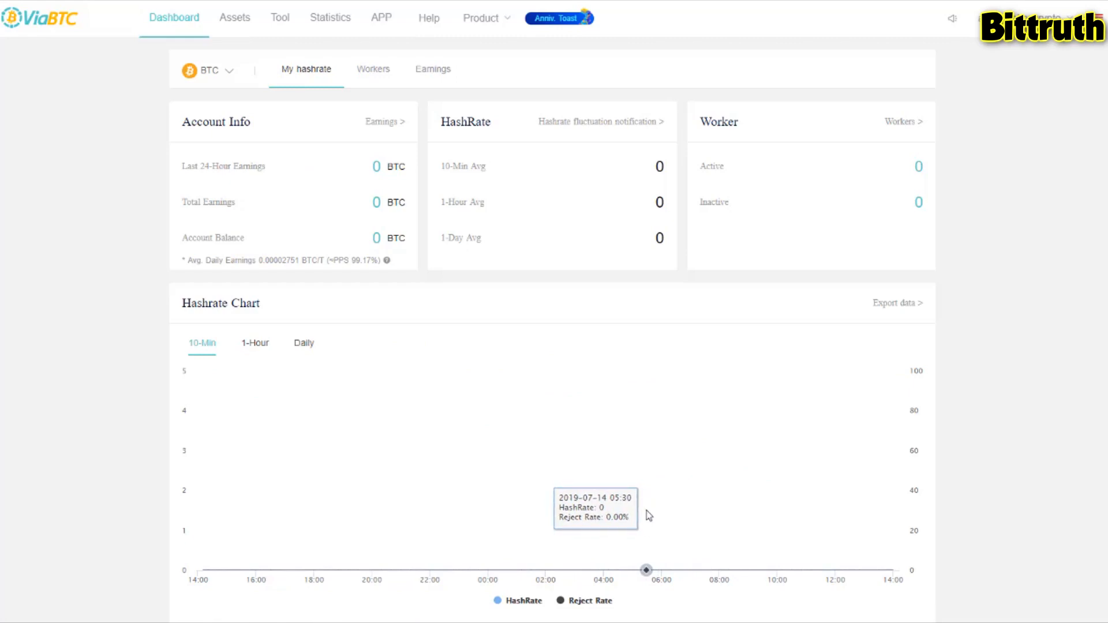
mouse_move(863, 570)
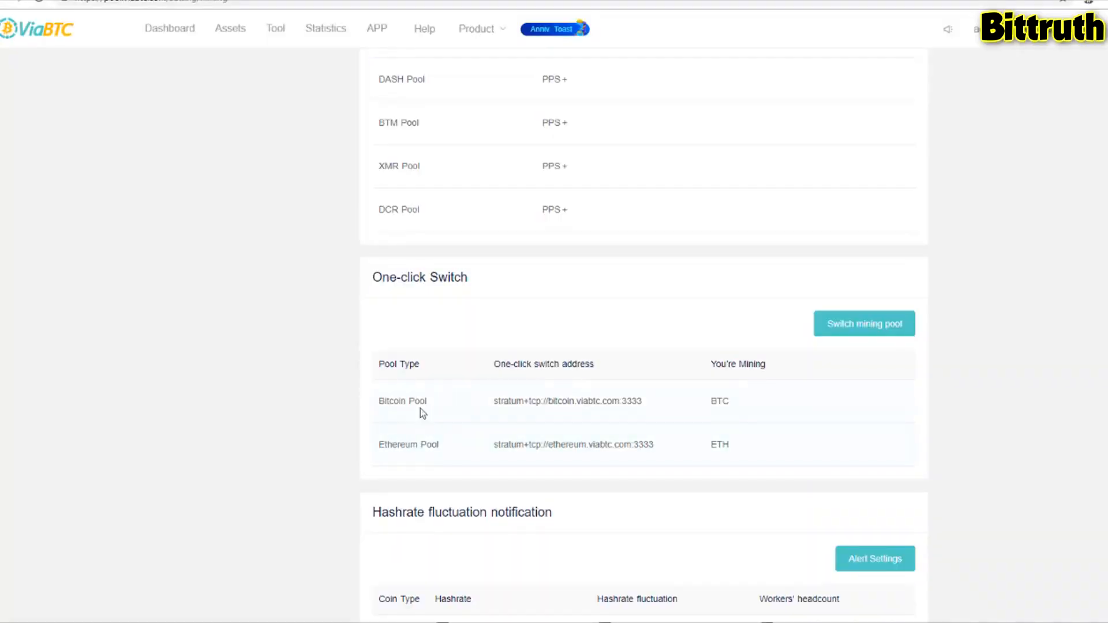
mouse_move(649, 406)
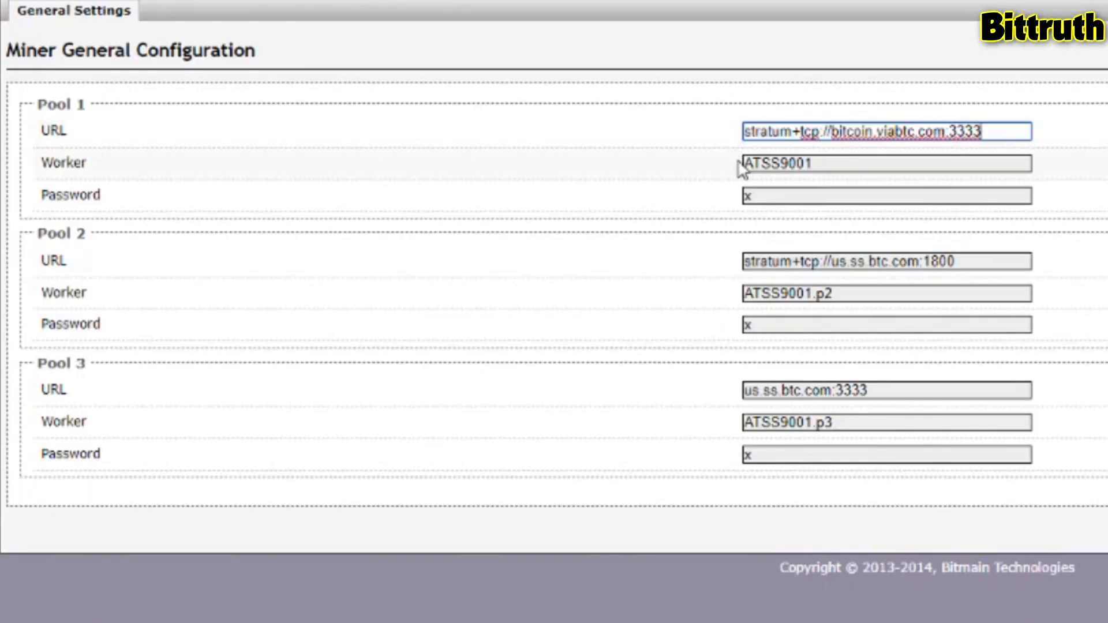
Confirm Pool 1 at stratum+tcp://bitcoin.viabtc.com:3333 with the ViaBTC worker and Save&Apply it
double_click(785, 162)
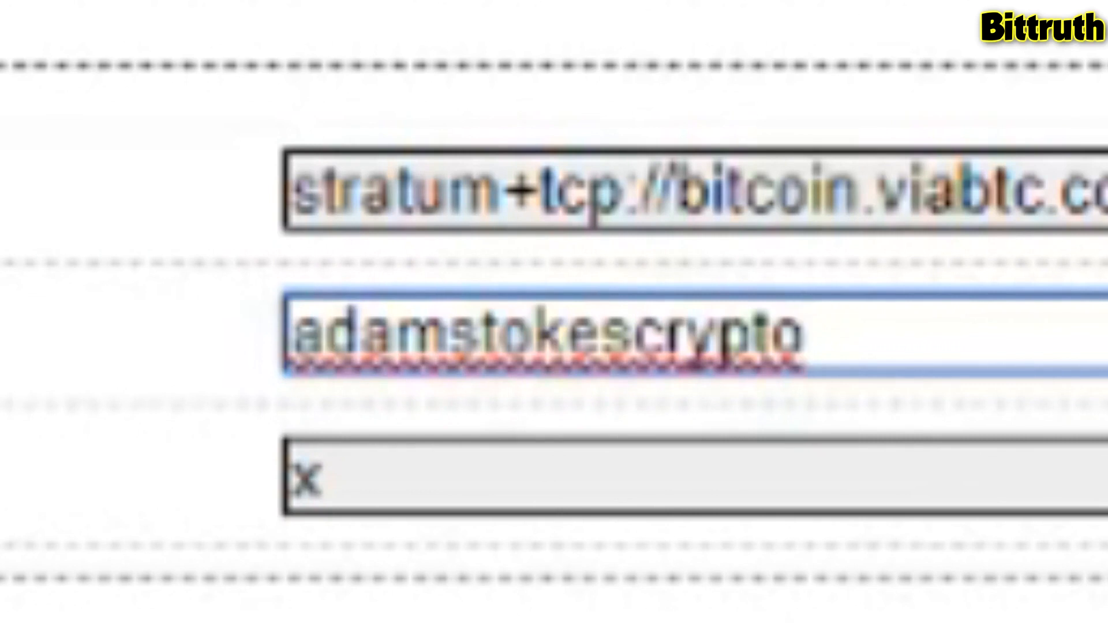
click(1060, 424)
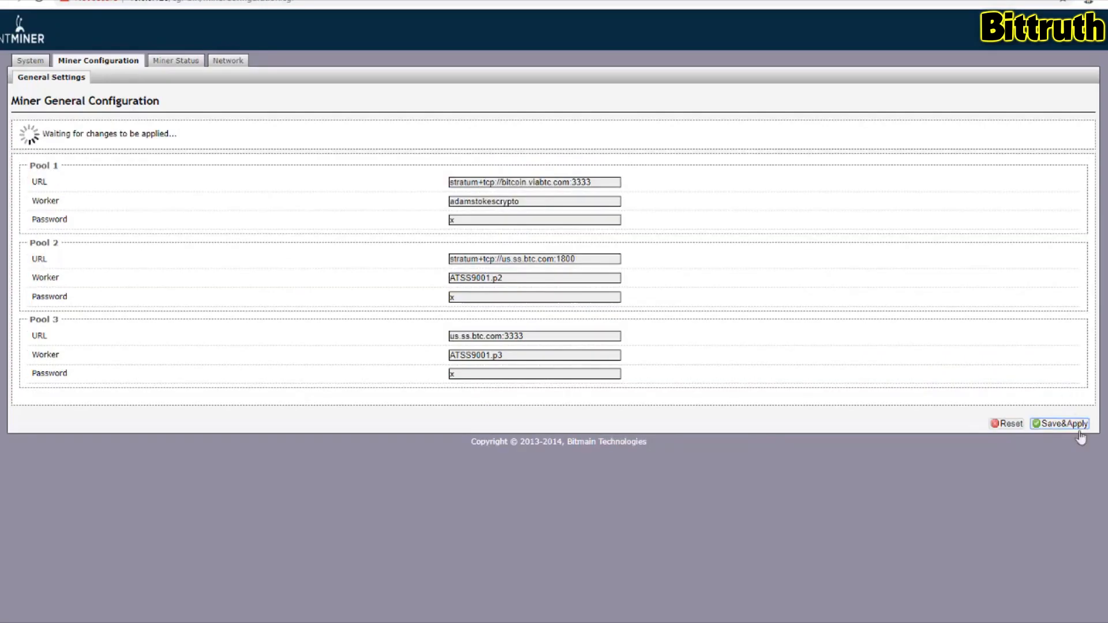
click(1060, 424)
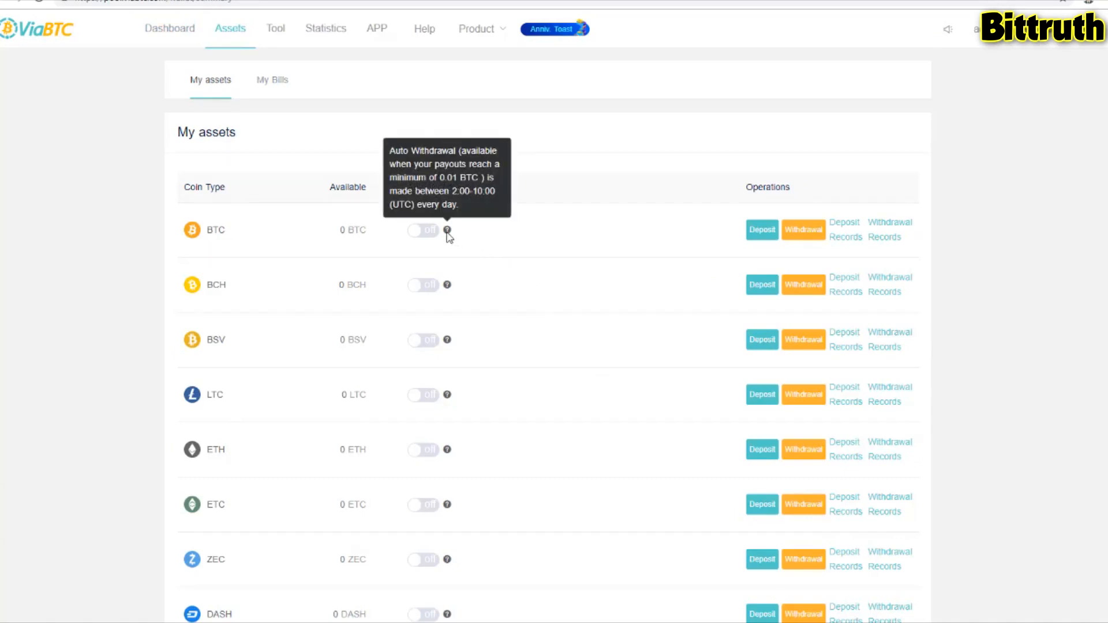
mouse_move(423, 237)
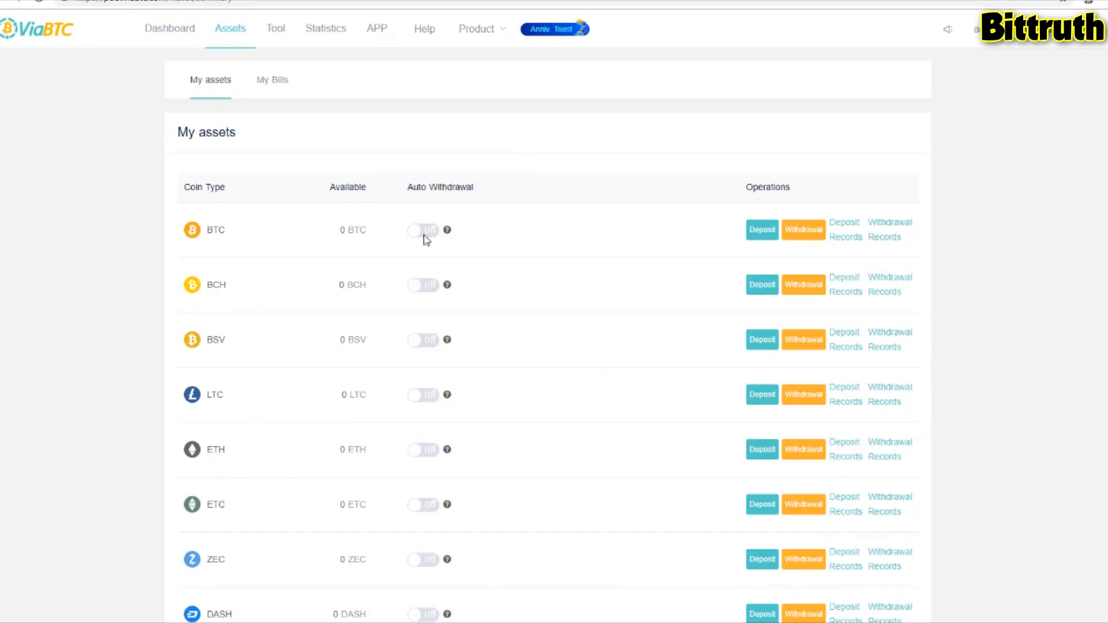
Enable BTC Auto Withdrawal, get the missing default-address notice, and start a withdrawal setup
click(421, 231)
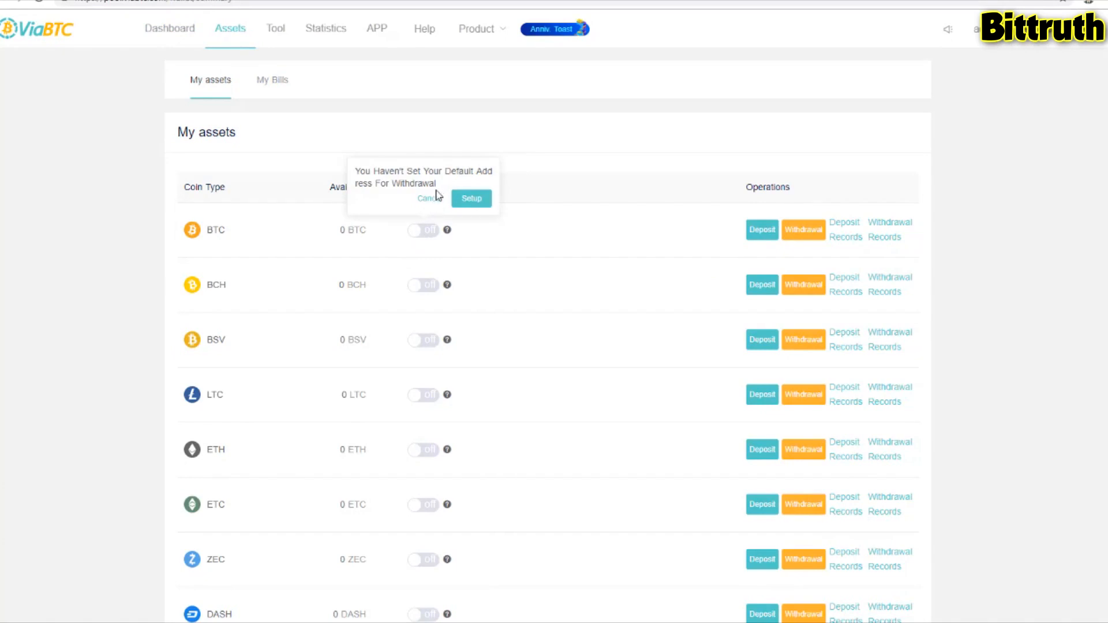
mouse_move(478, 183)
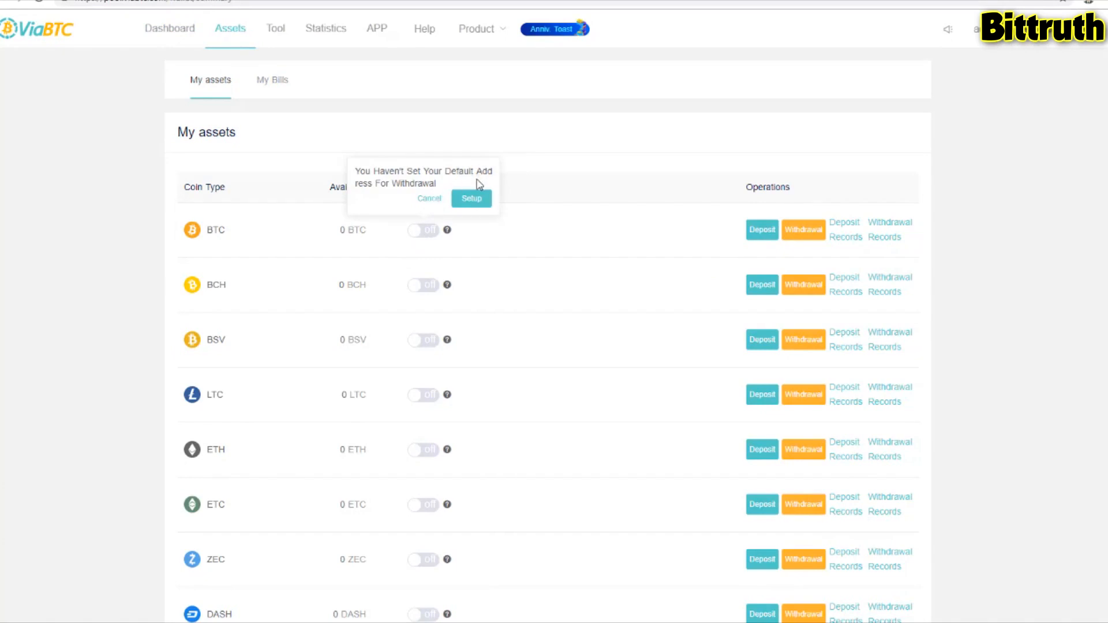
mouse_move(803, 230)
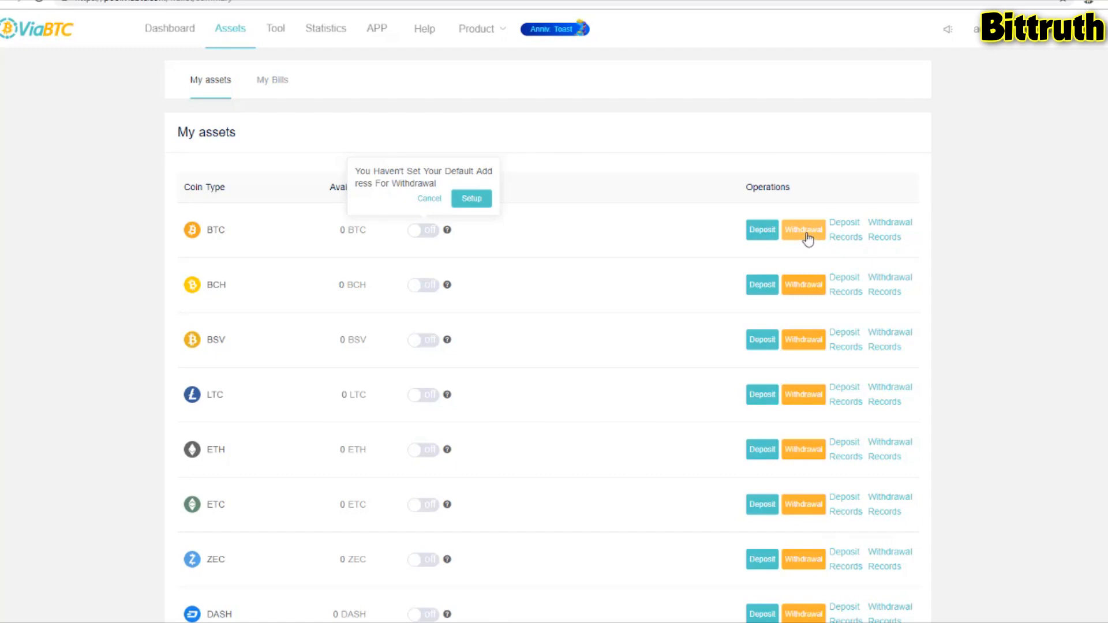
click(804, 230)
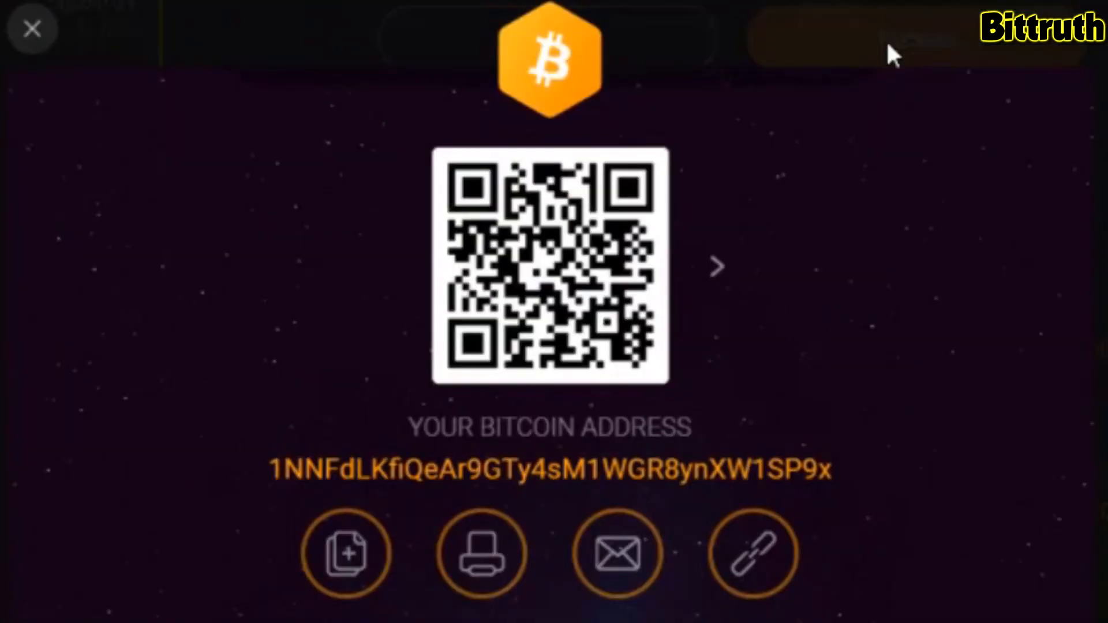
Show the Exodus Bitcoin wallet's receiving address and QR code
click(345, 553)
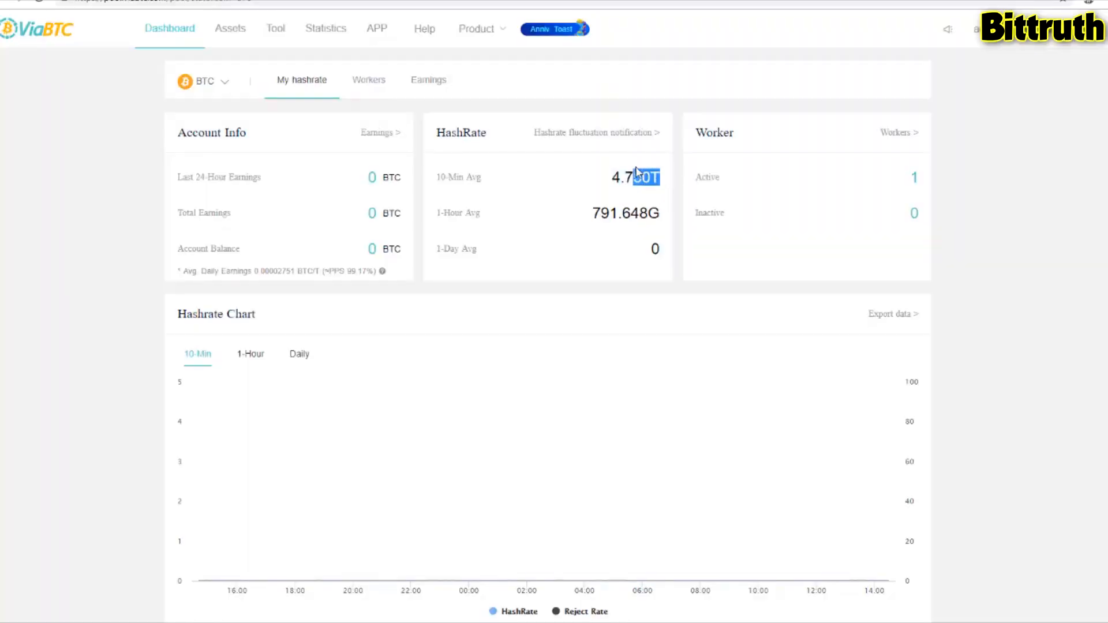
Highlight the 4.750T ten-minute average hashrate of the one active worker on the dashboard
double_click(633, 178)
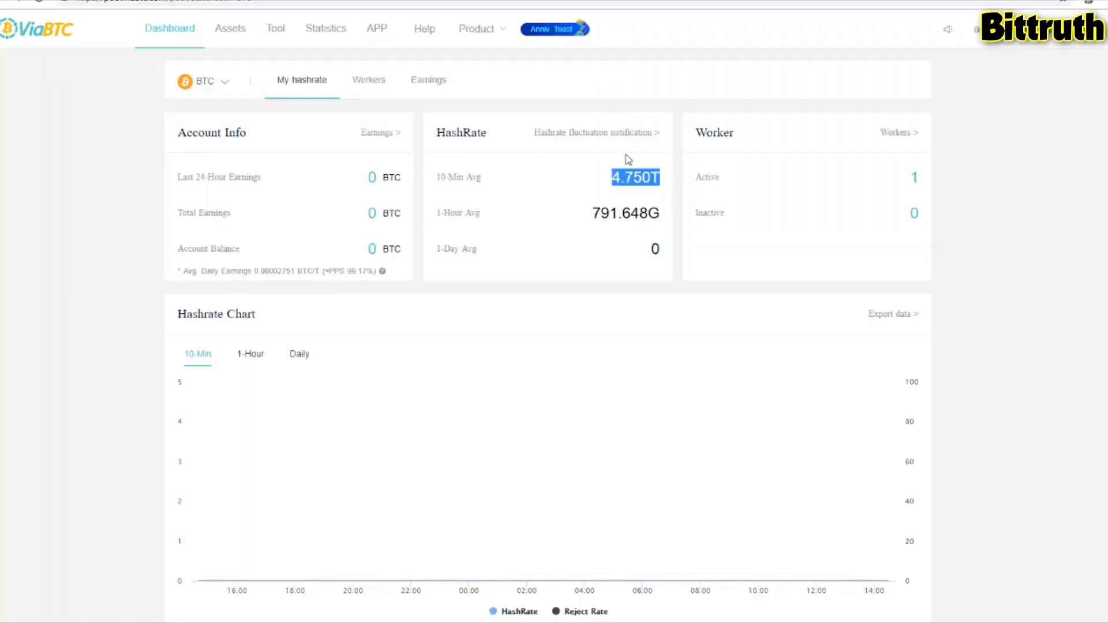
click(603, 212)
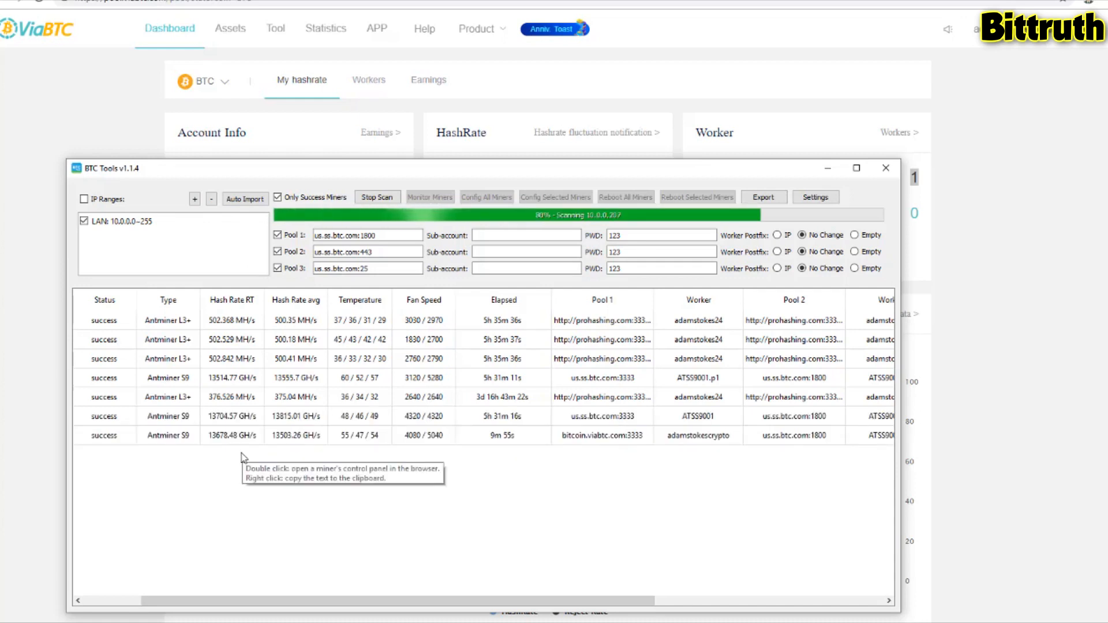
Select the S9 worker mining on bitcoin.viabtc.com:3333 and dismiss the 7-miner scan Complete dialog
click(699, 435)
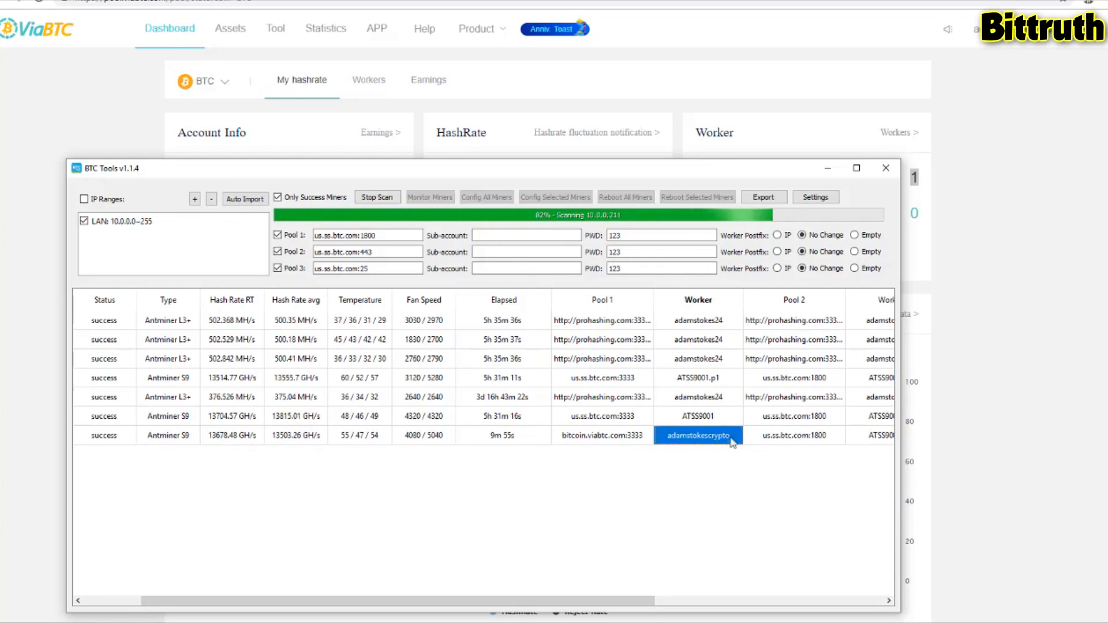
mouse_move(715, 483)
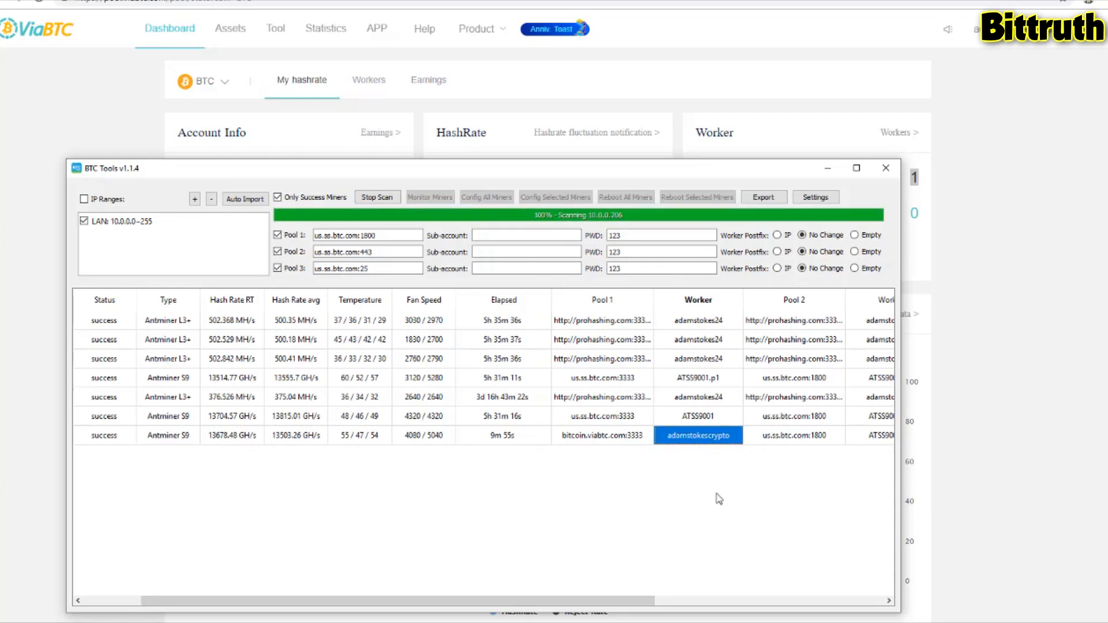
mouse_move(717, 500)
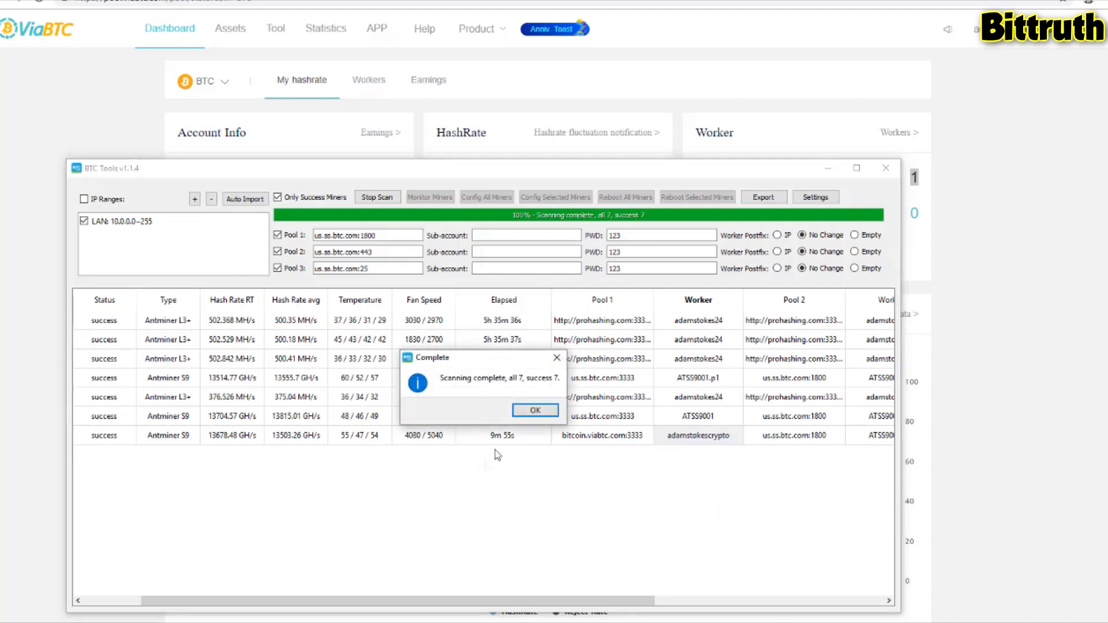
click(534, 410)
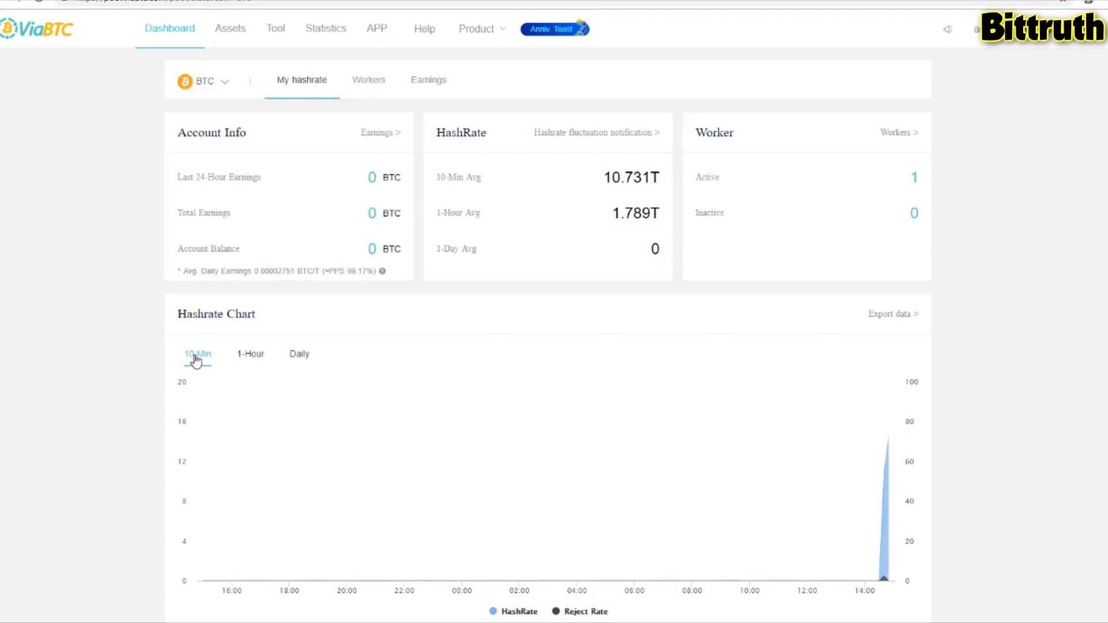
mouse_move(885, 478)
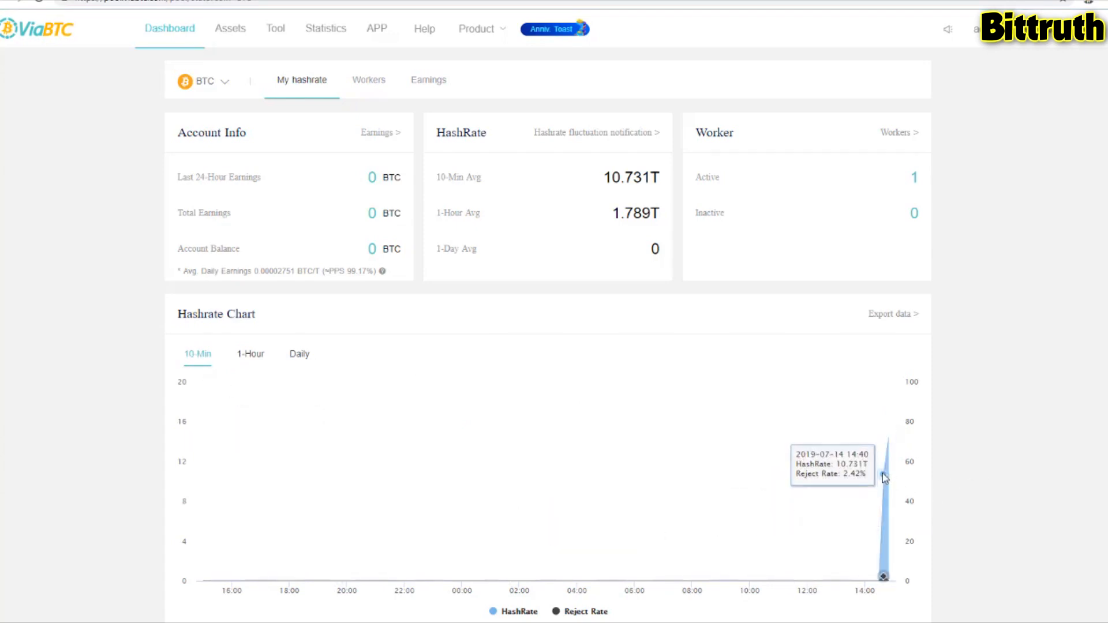
mouse_move(626, 576)
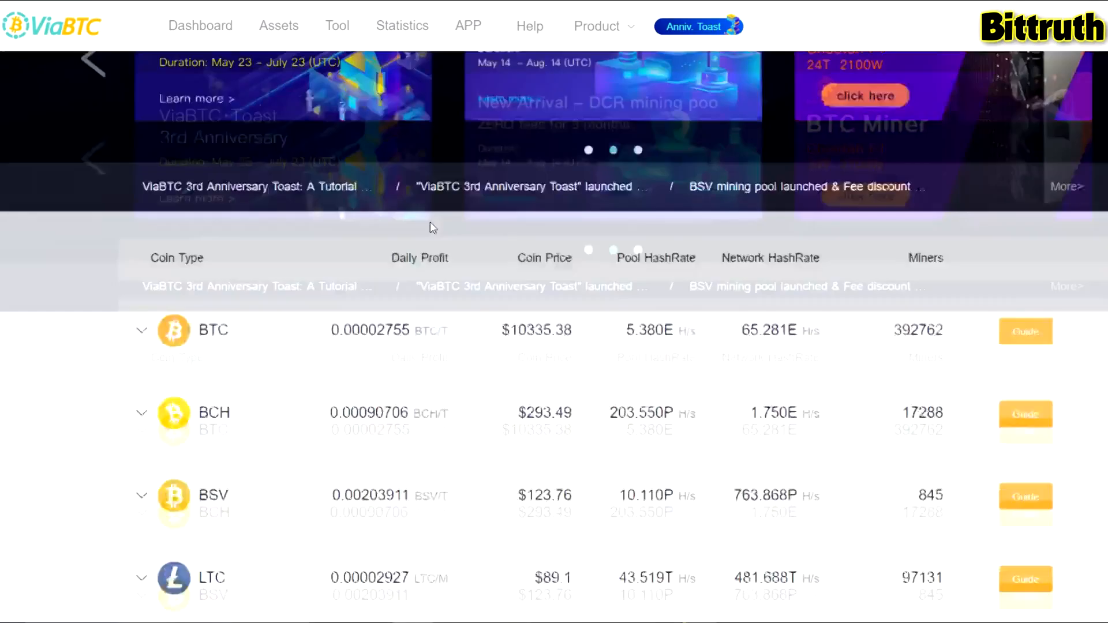
Scroll the home page coin table through ETC, ZEC, DASH, XMR, DCR and back to the top
scroll(down, 3)
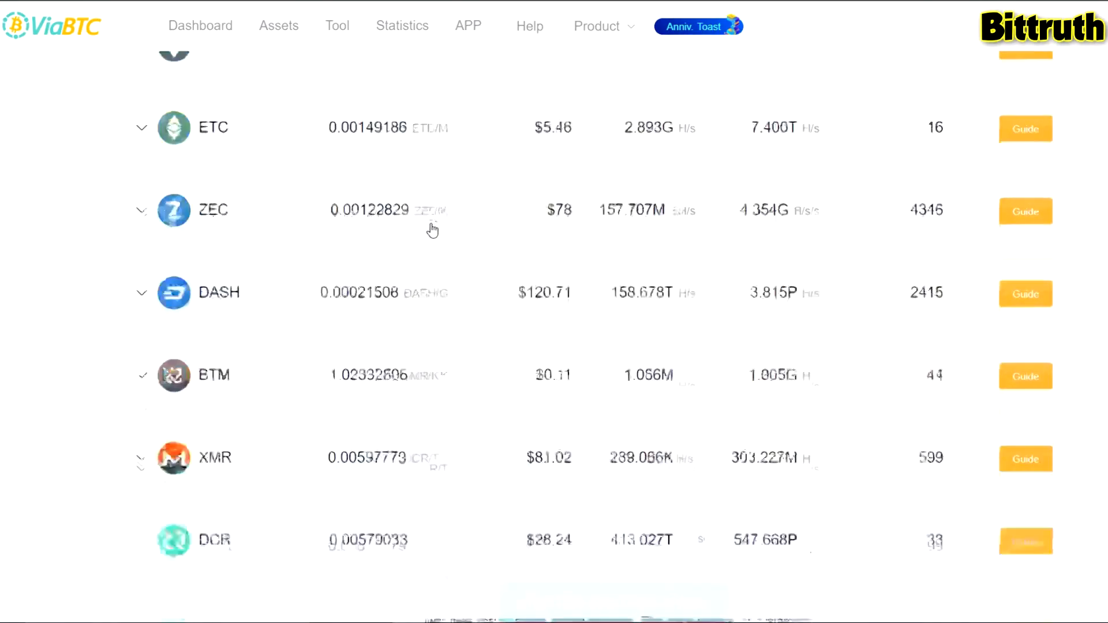
scroll(up, 3)
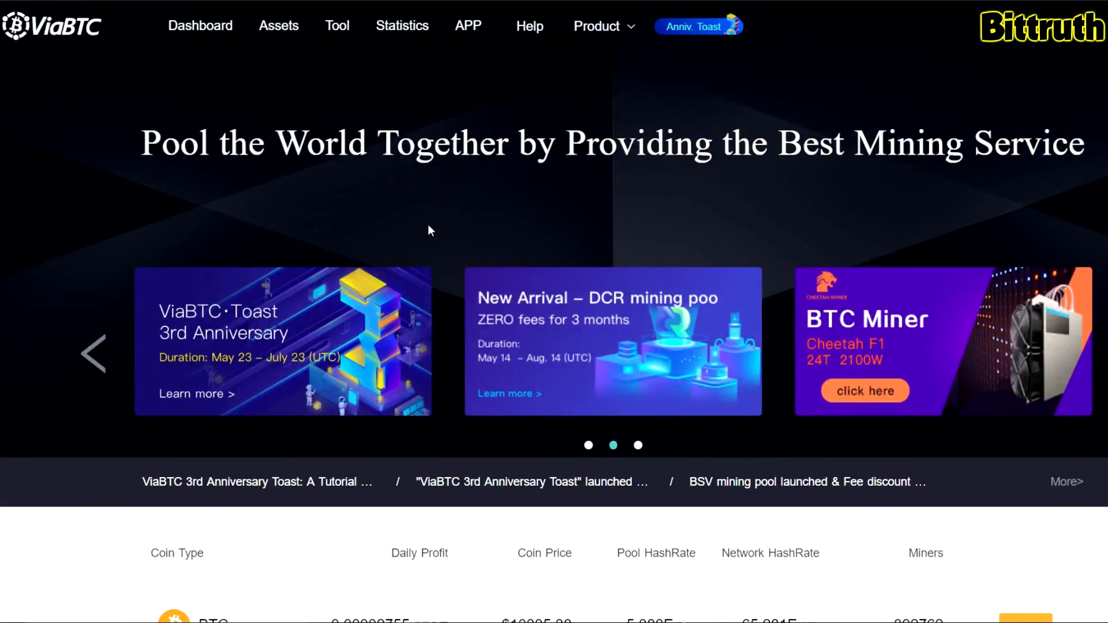